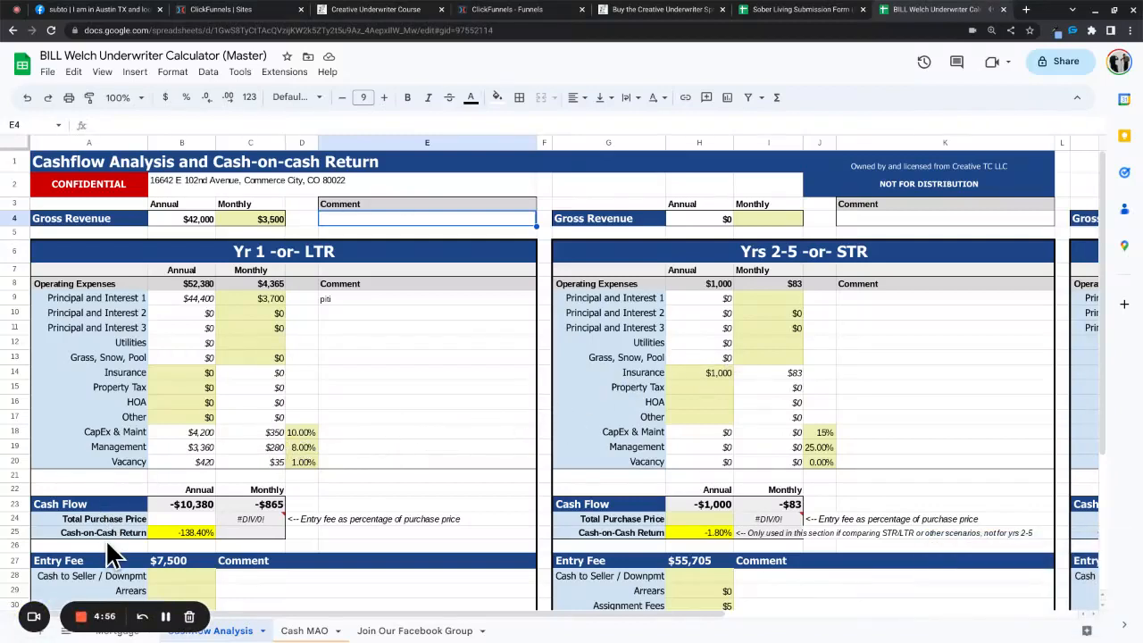
mouse_move(26, 232)
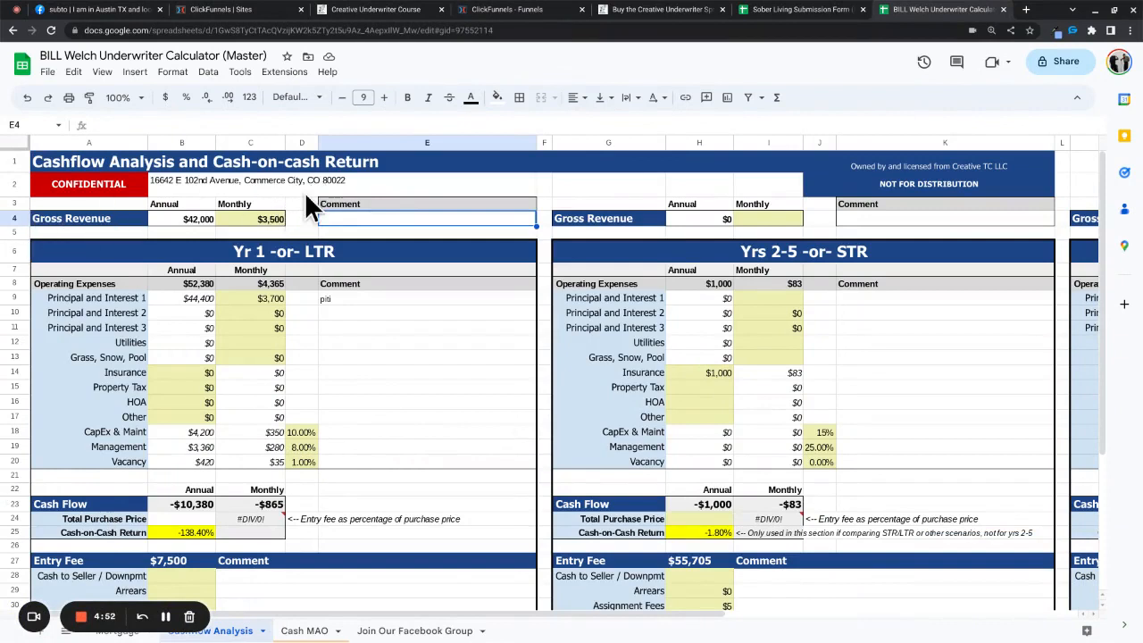
mouse_move(36, 197)
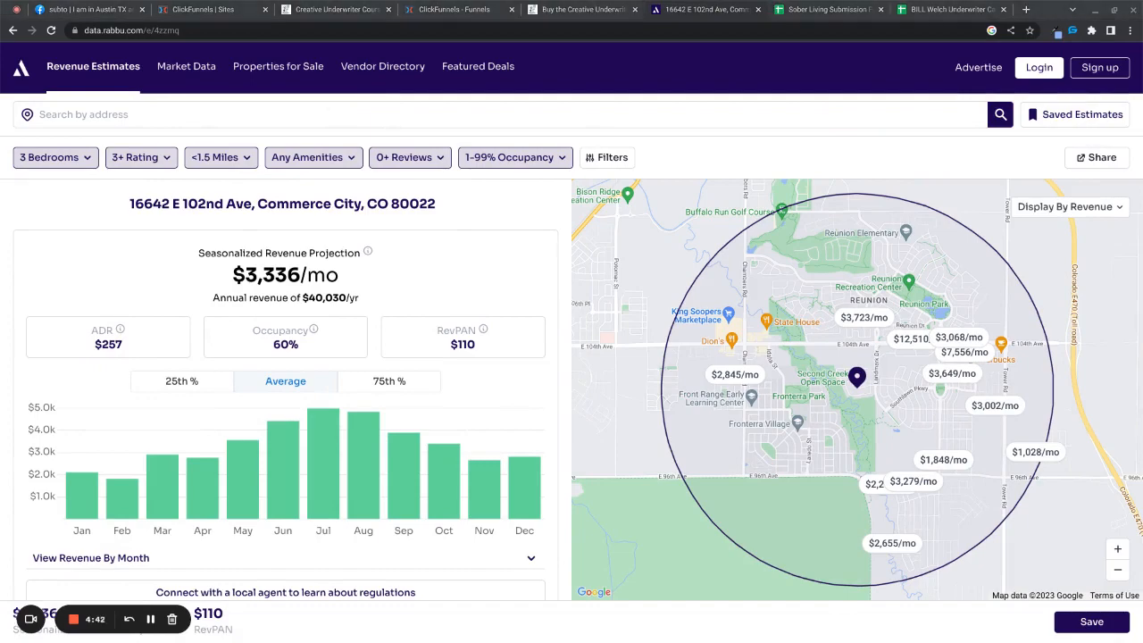
Step: Bring up the Zillow rental listings for Commerce City
left_click(733, 9)
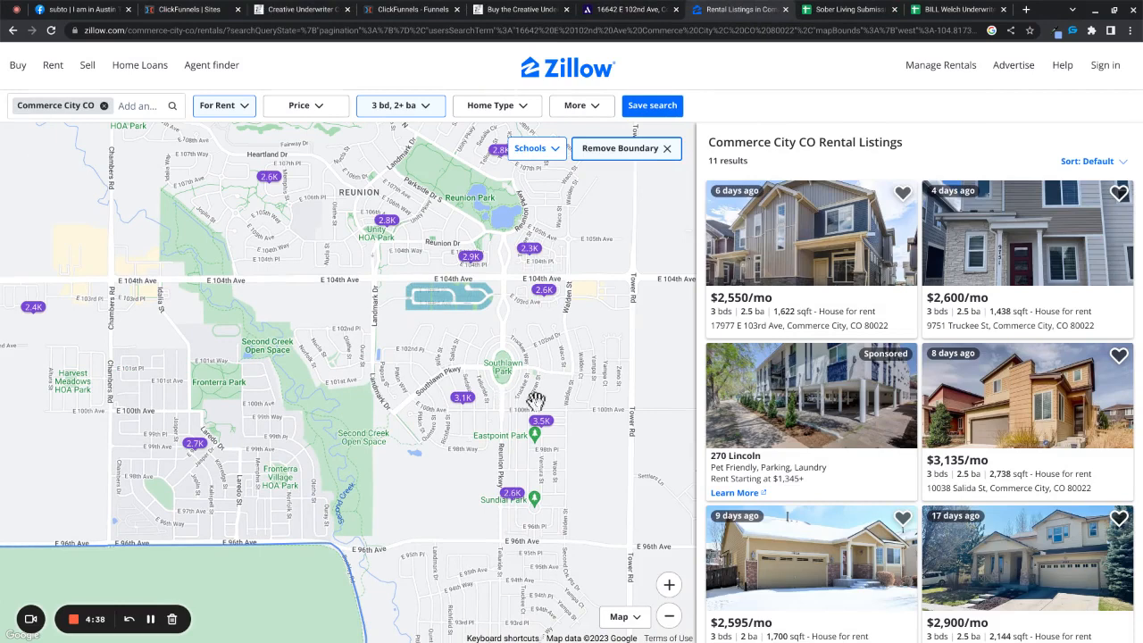
mouse_move(393, 98)
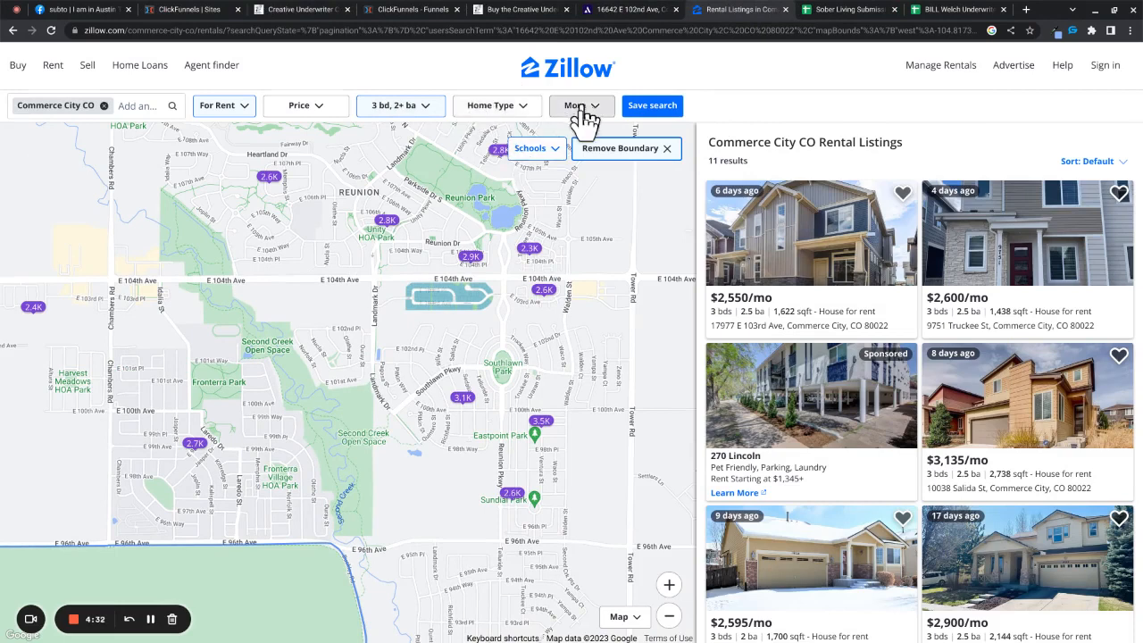
Step: Restrict the Zillow 3-bed rental results to 2,750–3,500 square feet
left_click(576, 105)
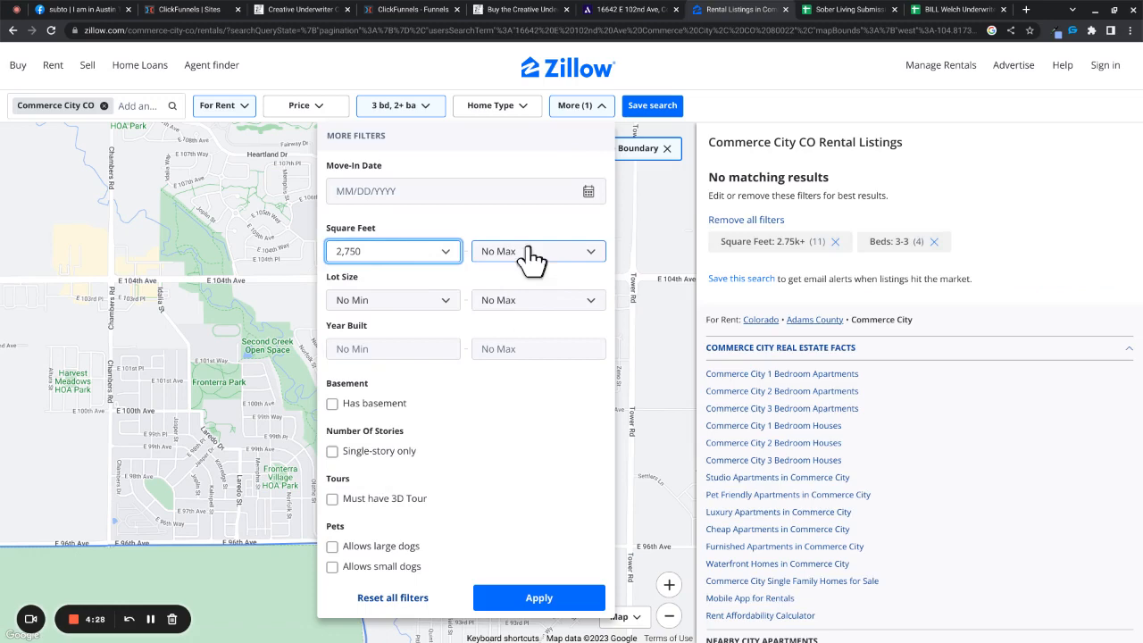
left_click(538, 251)
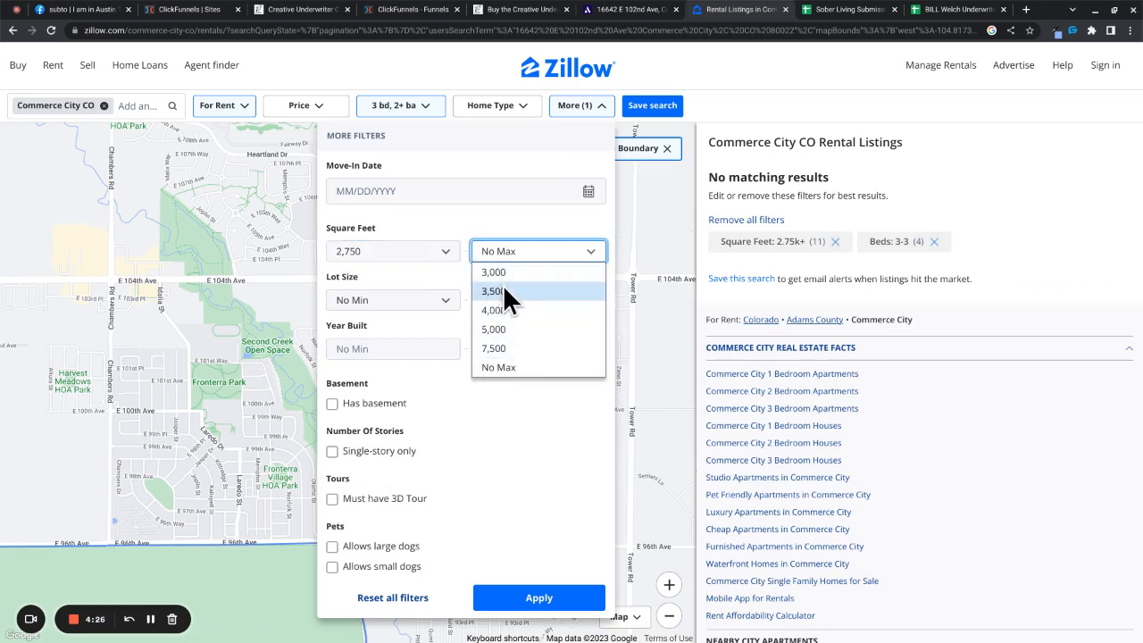
left_click(493, 291)
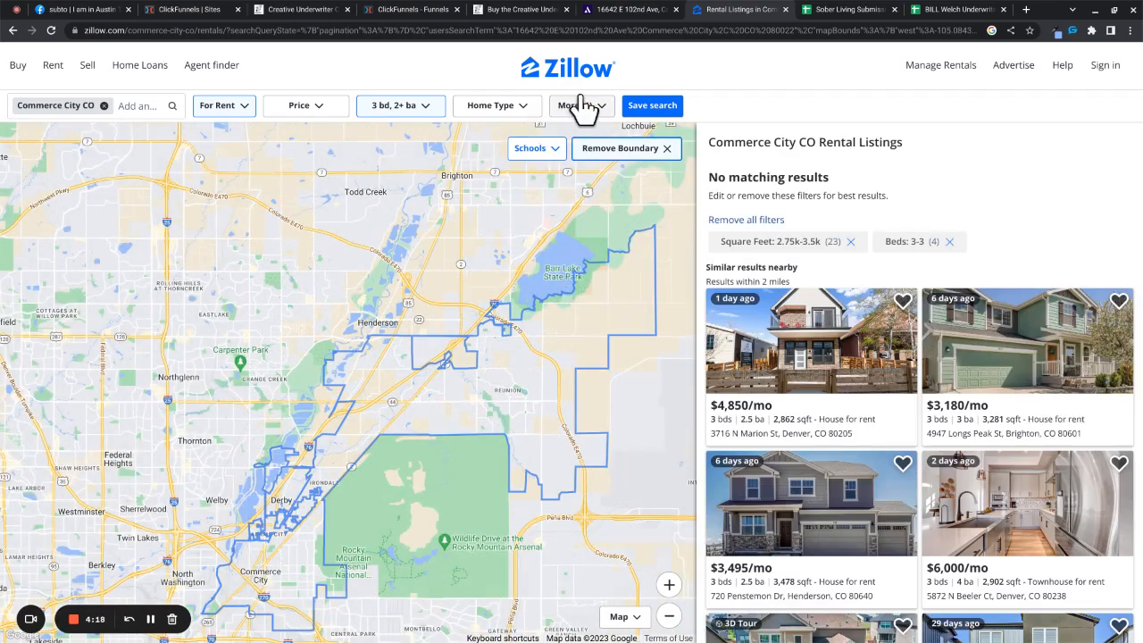
left_click(576, 105)
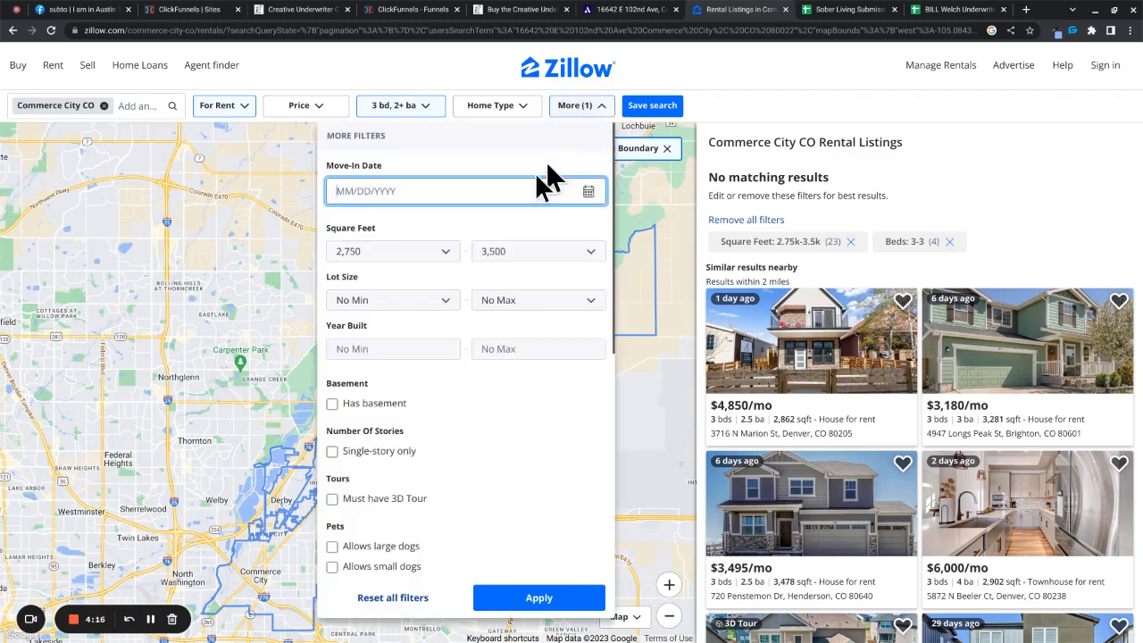
left_click(393, 251)
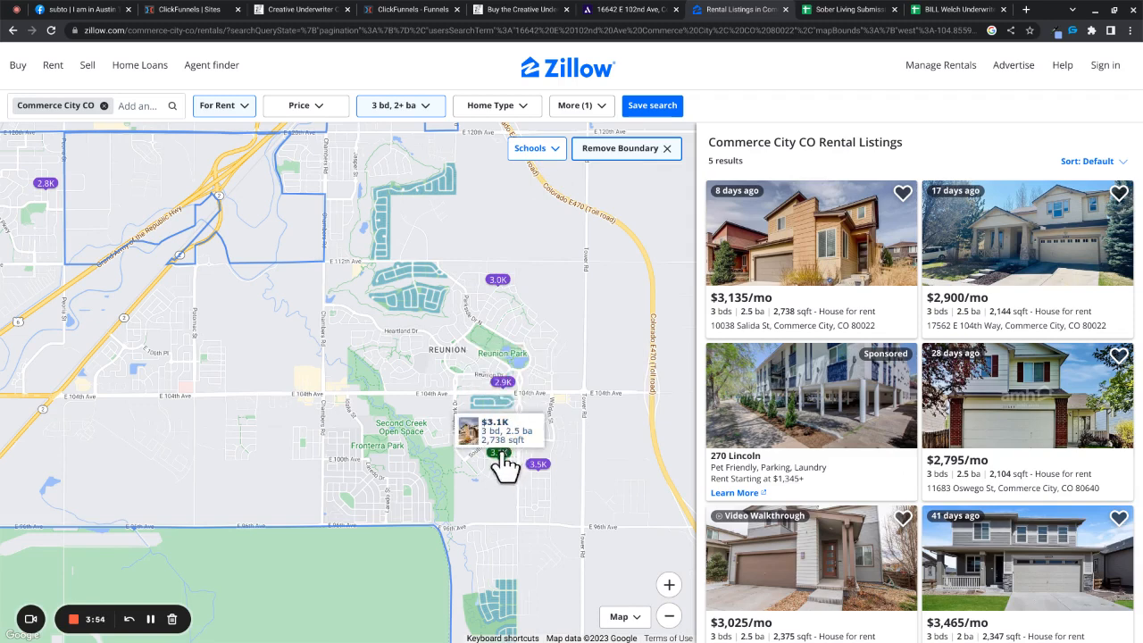
mouse_move(466, 420)
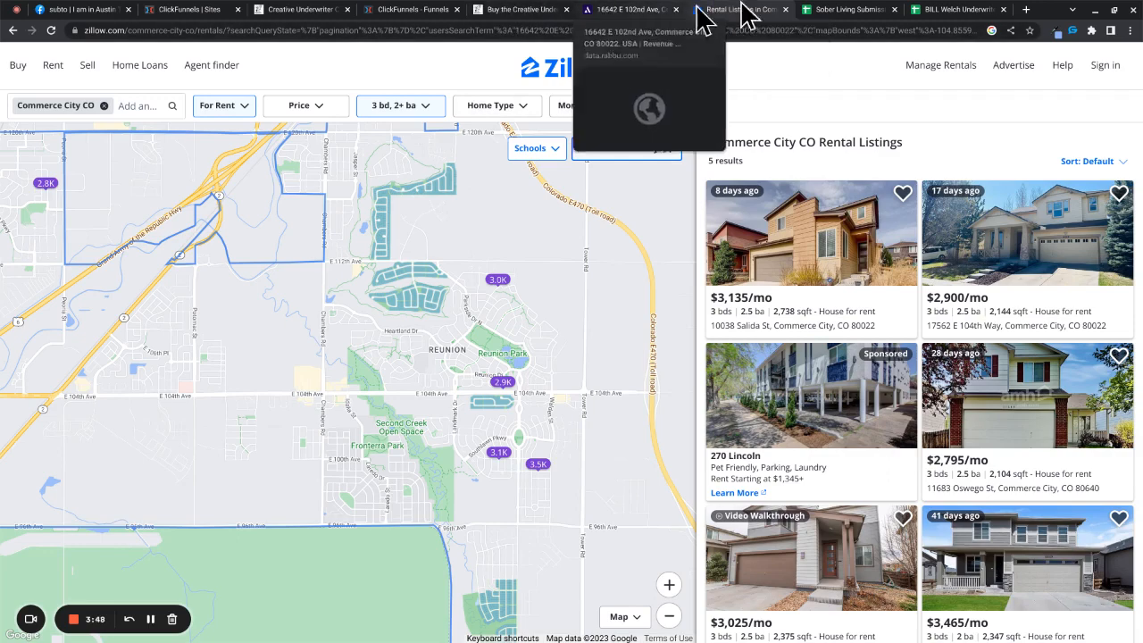
Step: Check the $3,500 rent and $3,700 principal-and-interest, then view the Entry Fee section
left_click(844, 9)
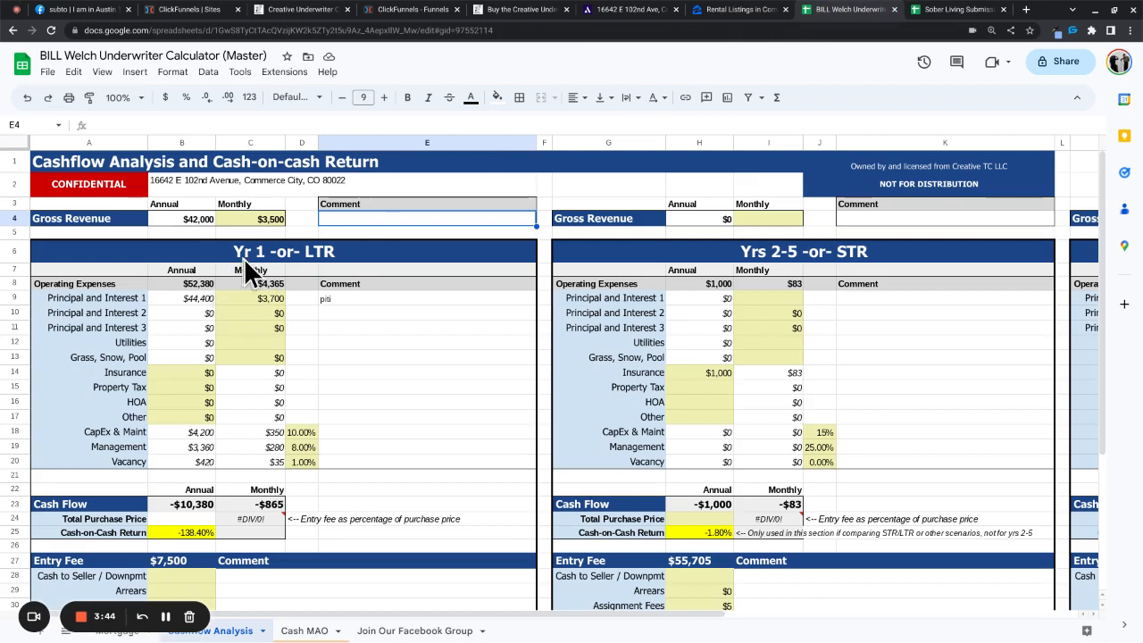
mouse_move(284, 231)
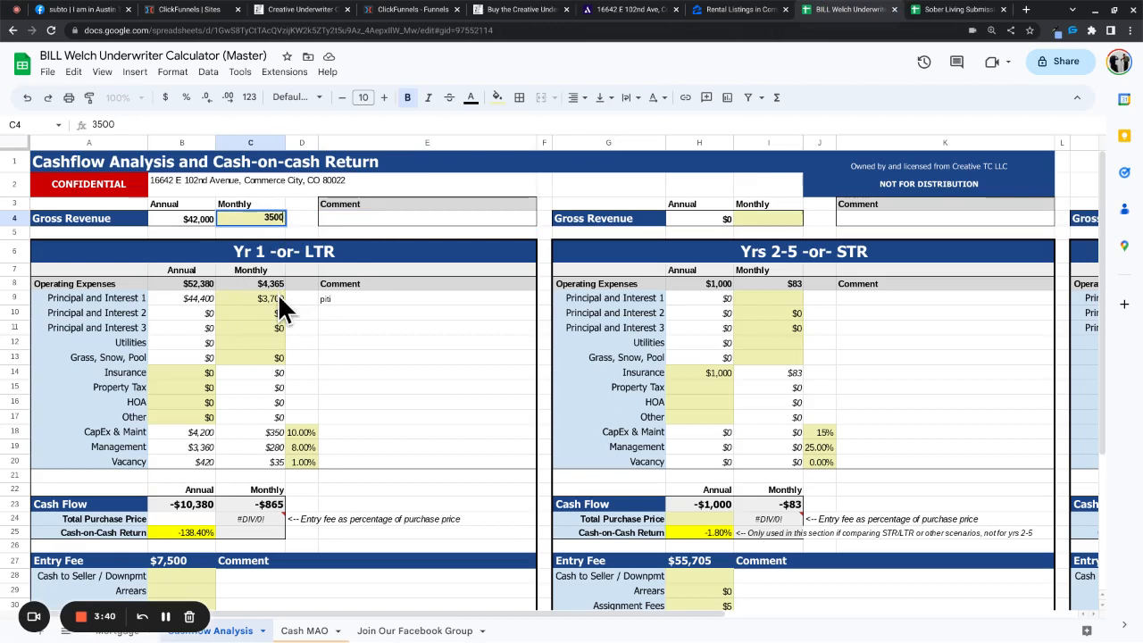
left_click(250, 297)
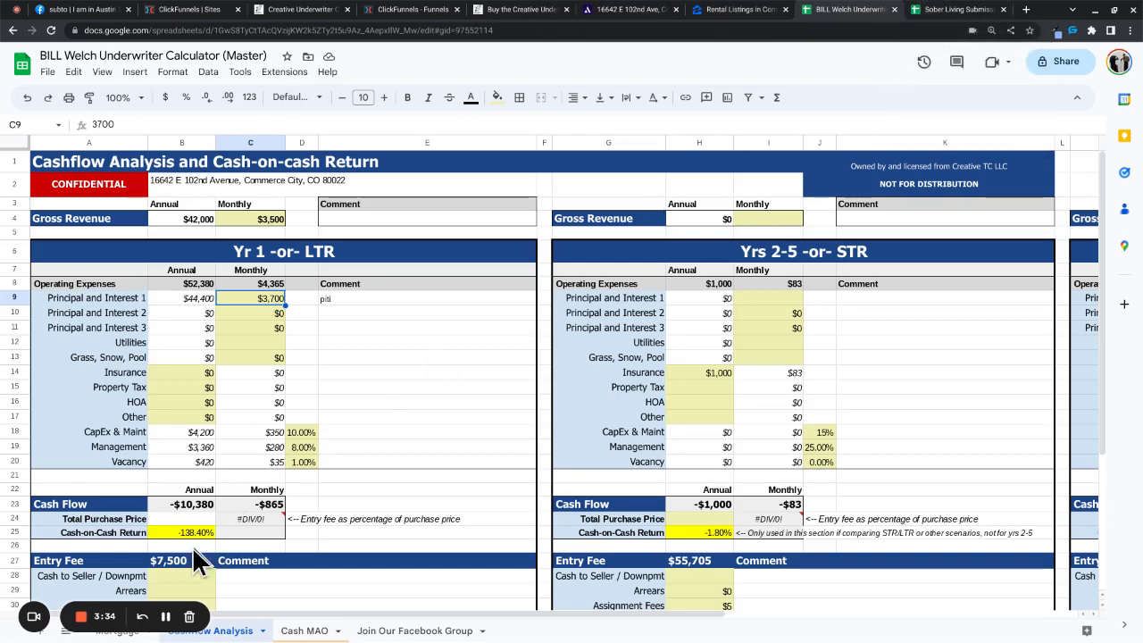
scroll("down", 3)
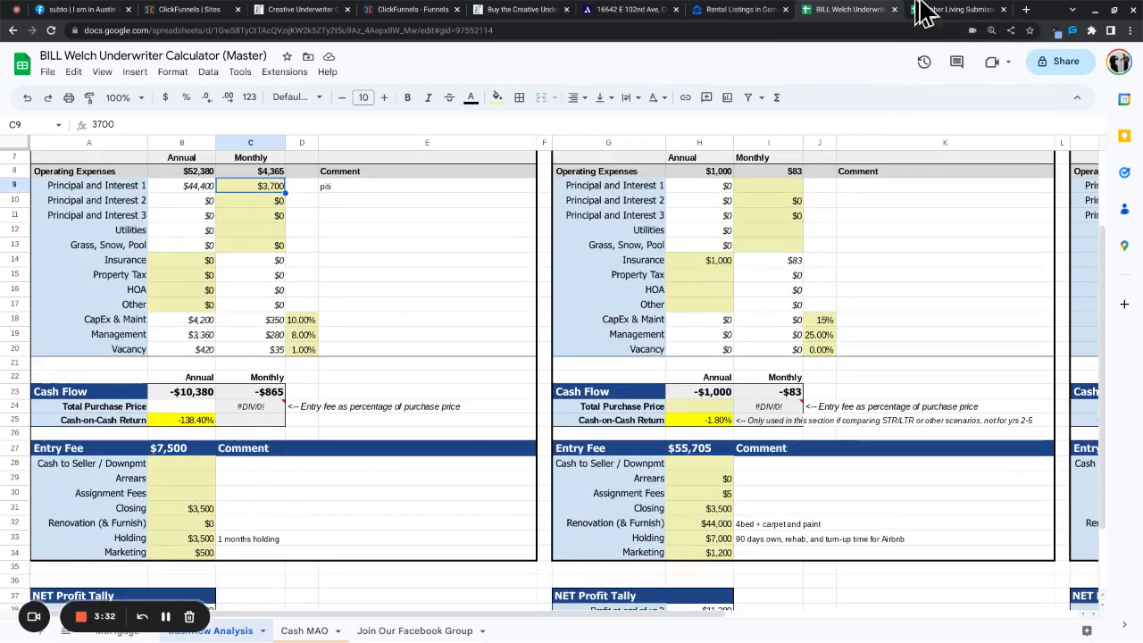
Step: Look up Cash To Agent, then enter $10,000 assignment fees and $12,000 cash to seller
left_click(960, 10)
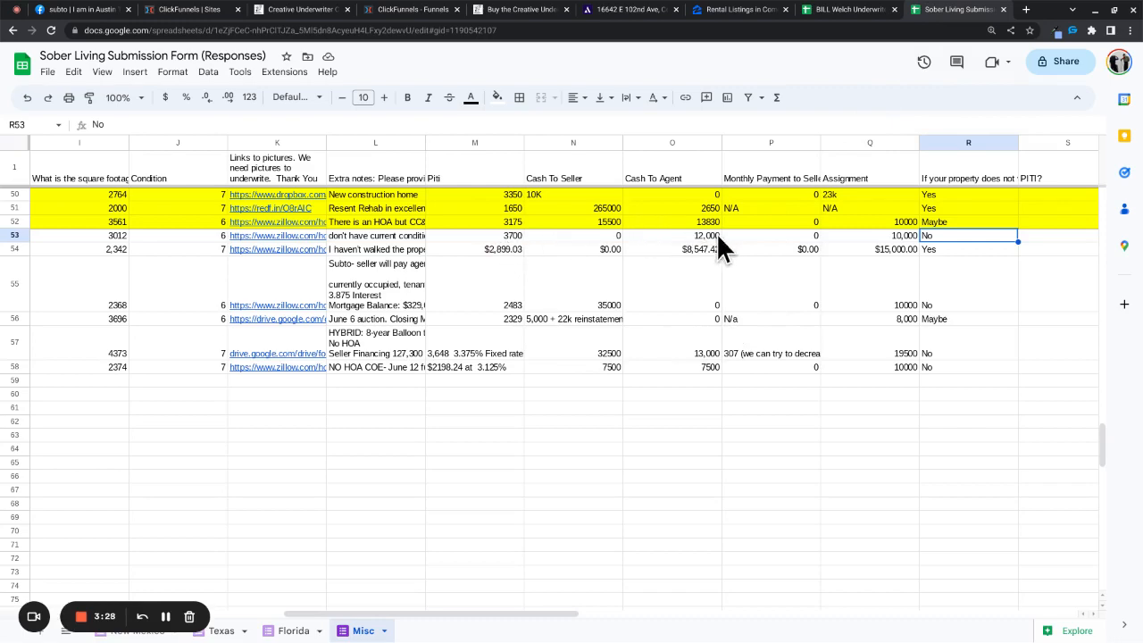
left_click(671, 235)
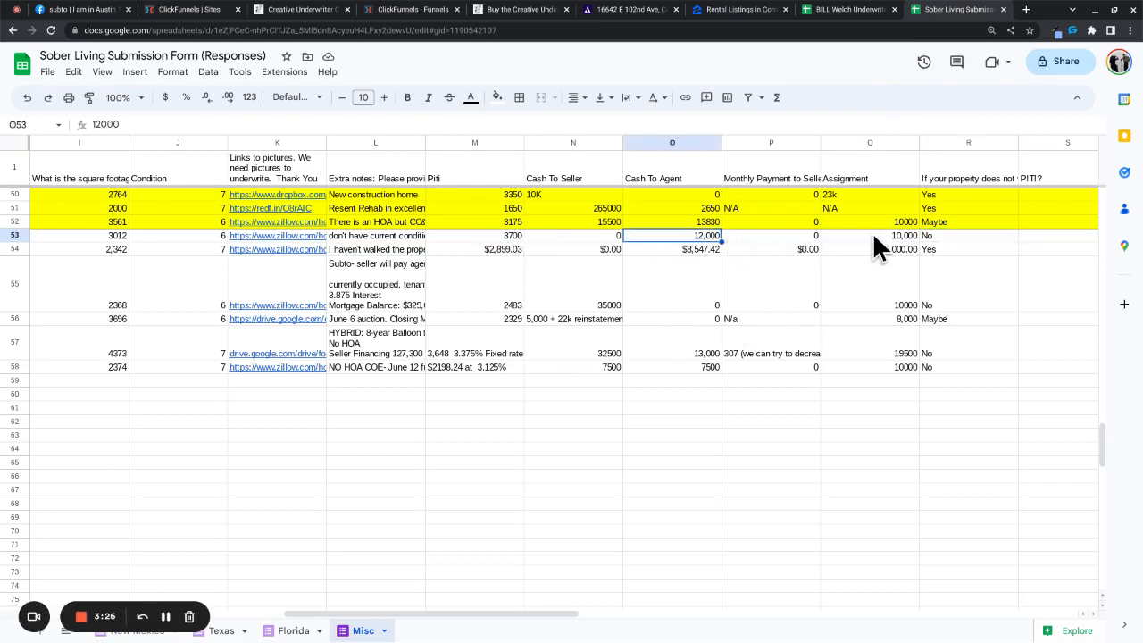
left_click(845, 8)
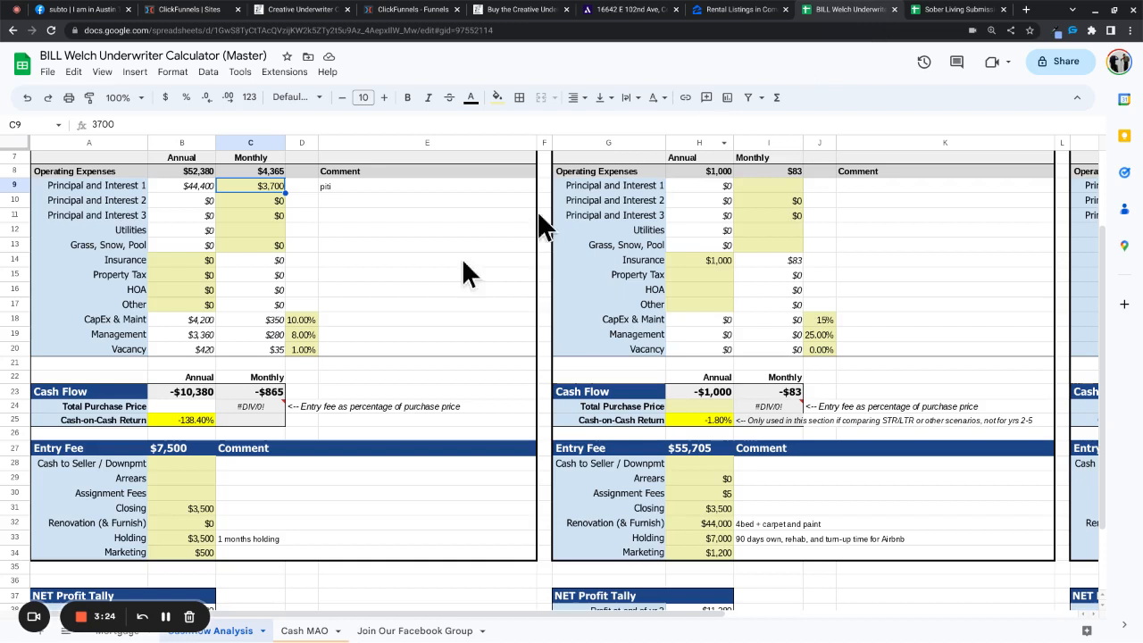
mouse_move(203, 505)
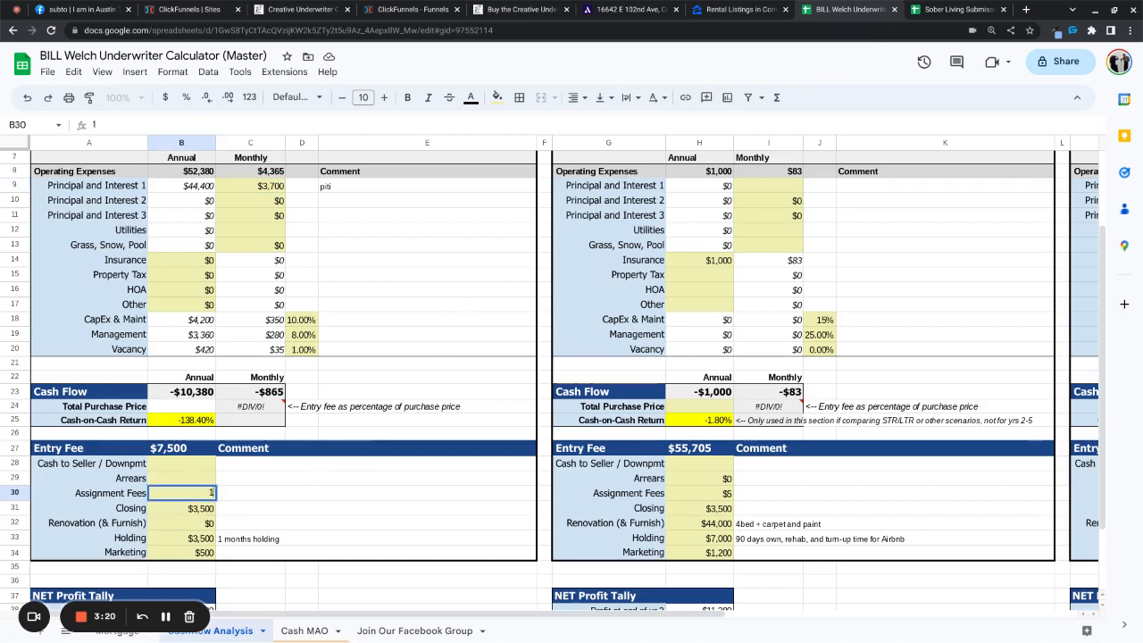
type("100000")
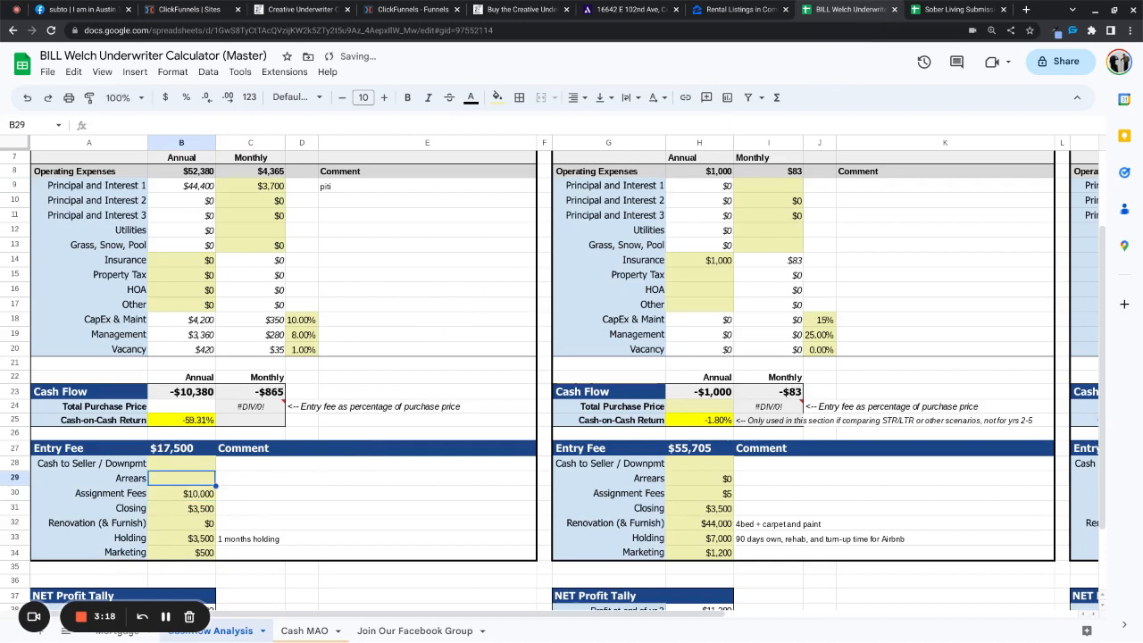
type("1200")
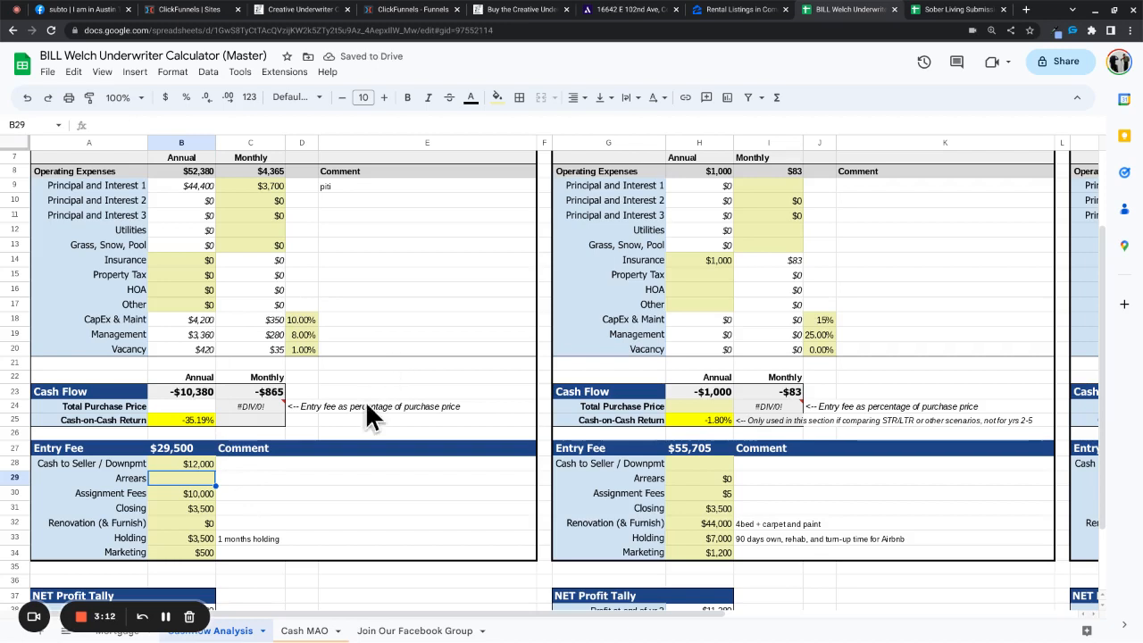
mouse_move(290, 500)
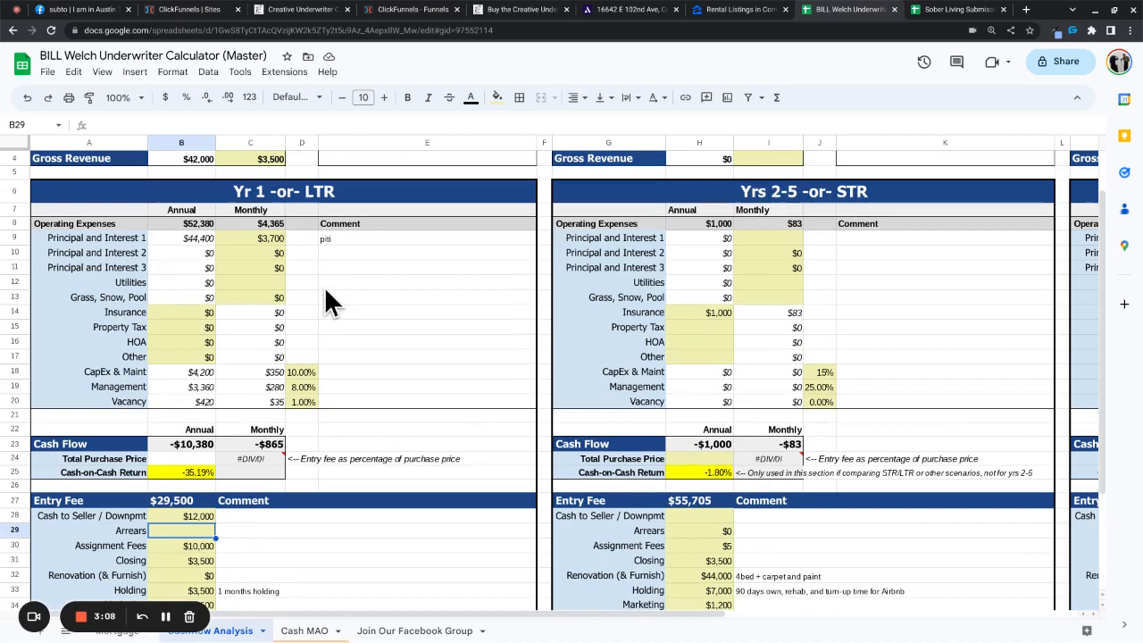
mouse_move(308, 369)
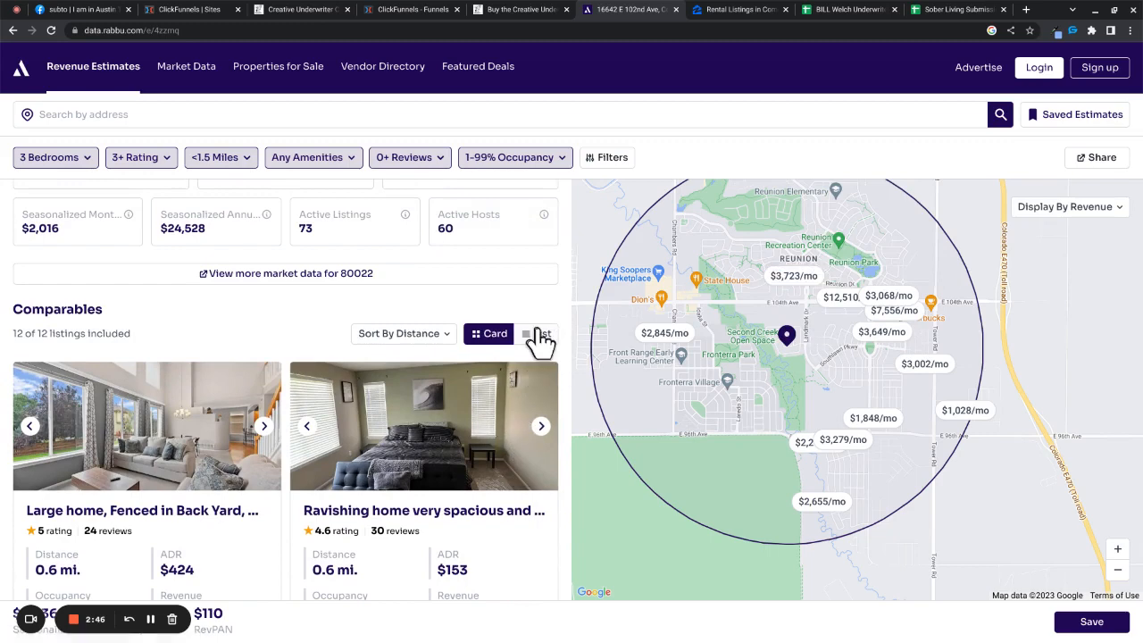
Step: Browse photos of the $12,510/mo top comparable and preview the $3,279/mo listing
left_click(537, 333)
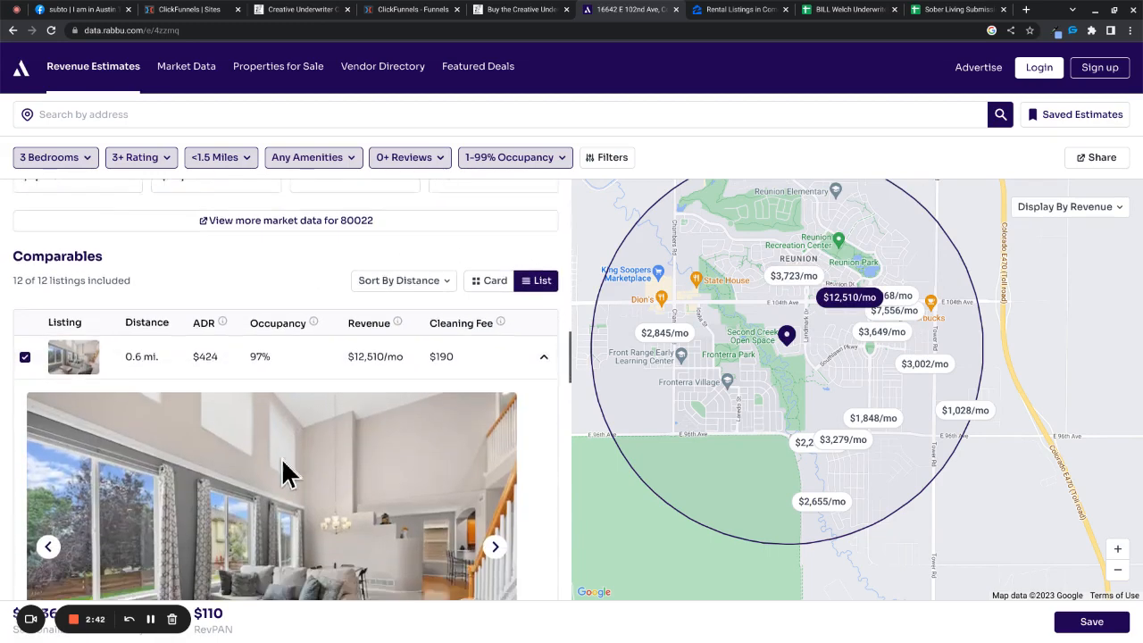
scroll("down", 3)
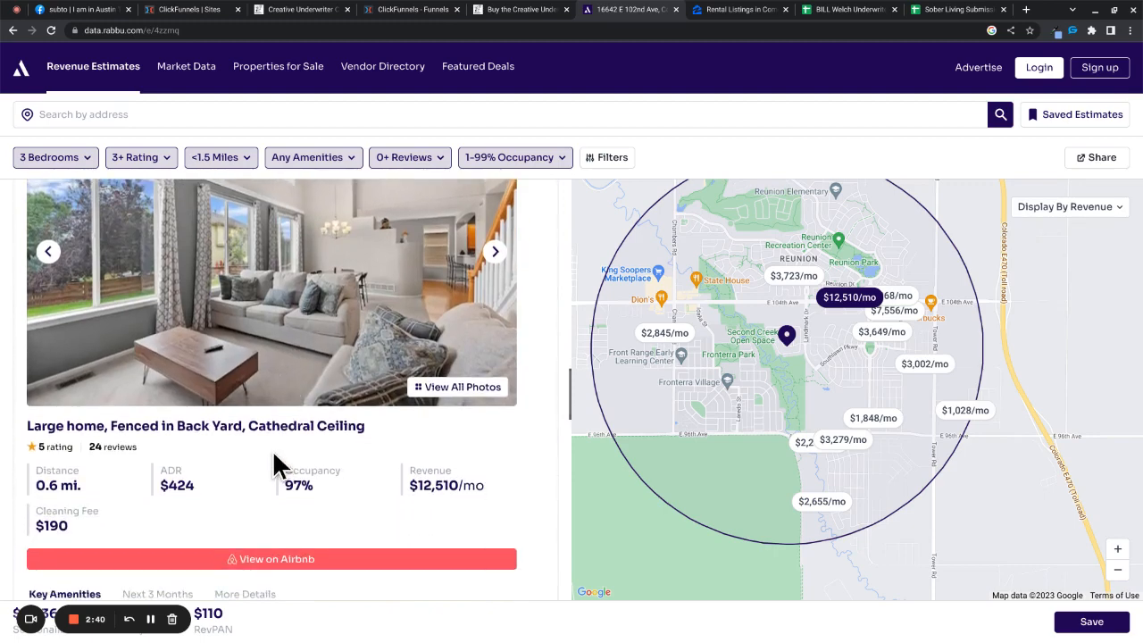
scroll("down", 3)
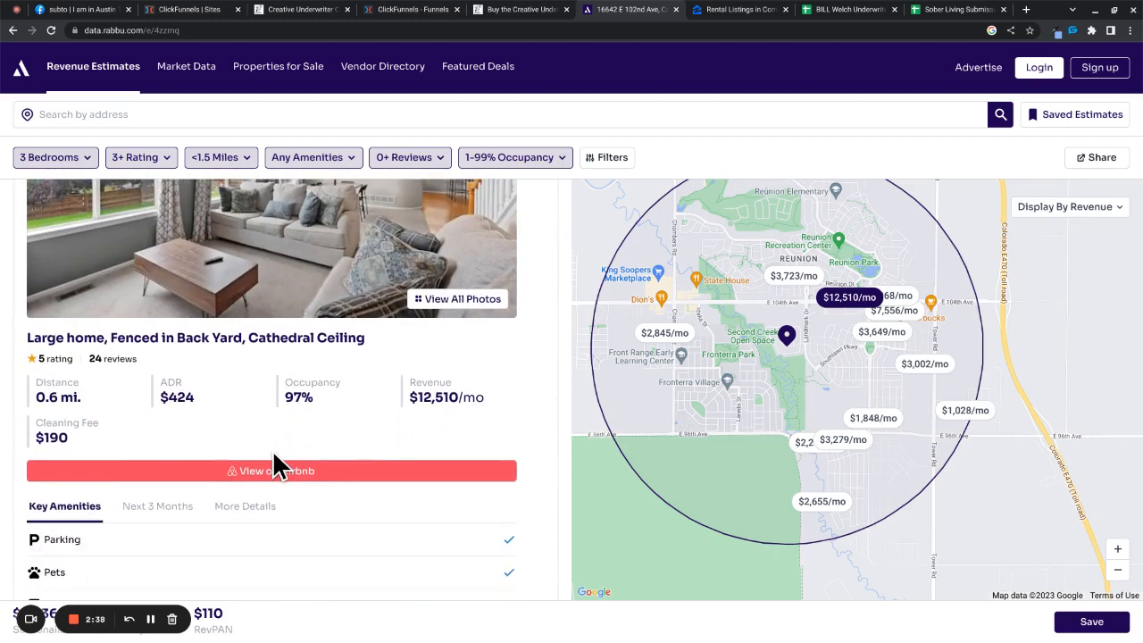
scroll("down", 3)
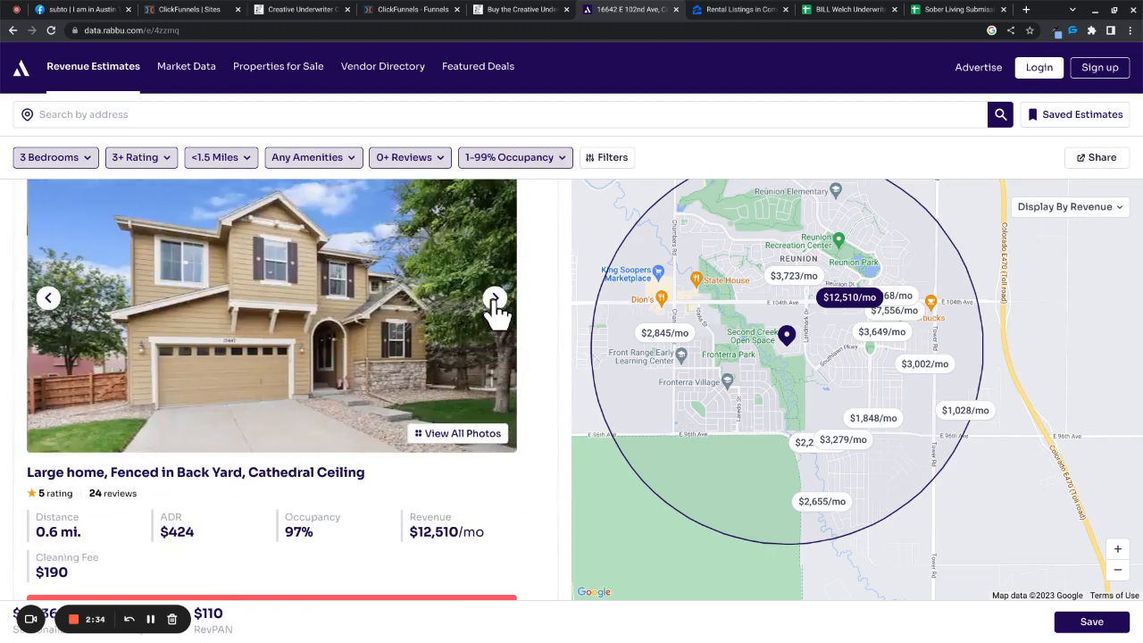
left_click(495, 298)
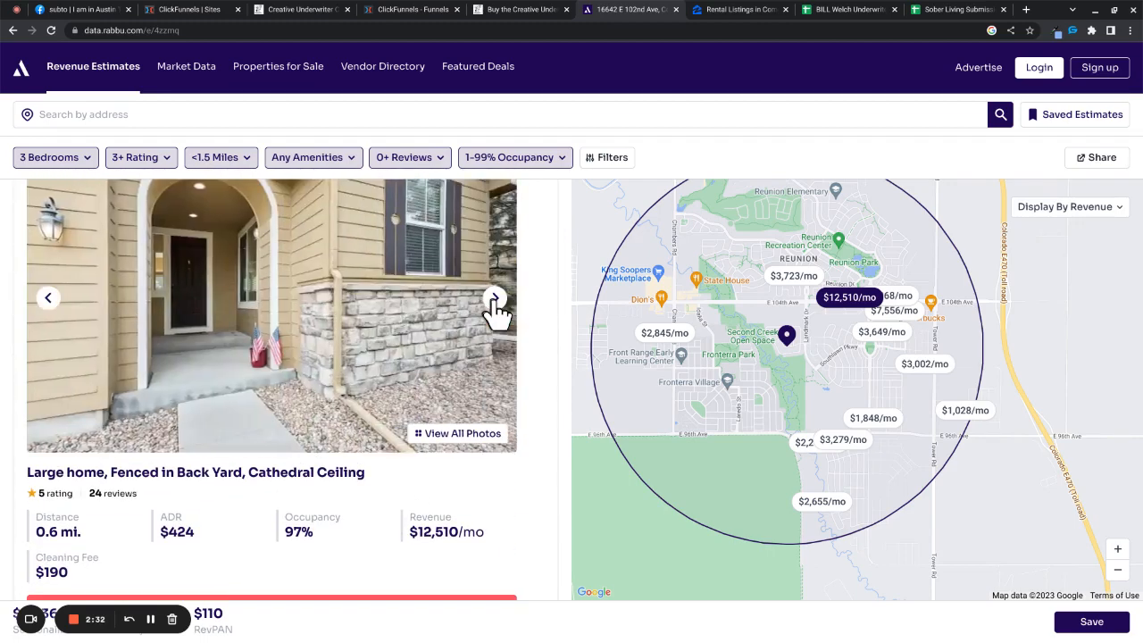
left_click(495, 297)
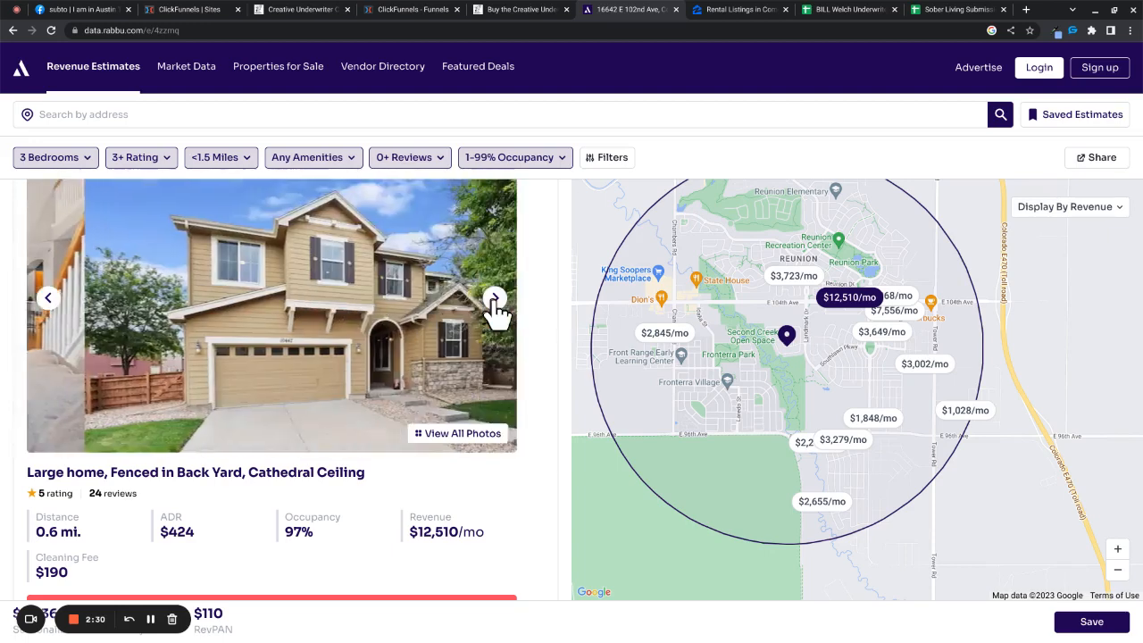
left_click(881, 331)
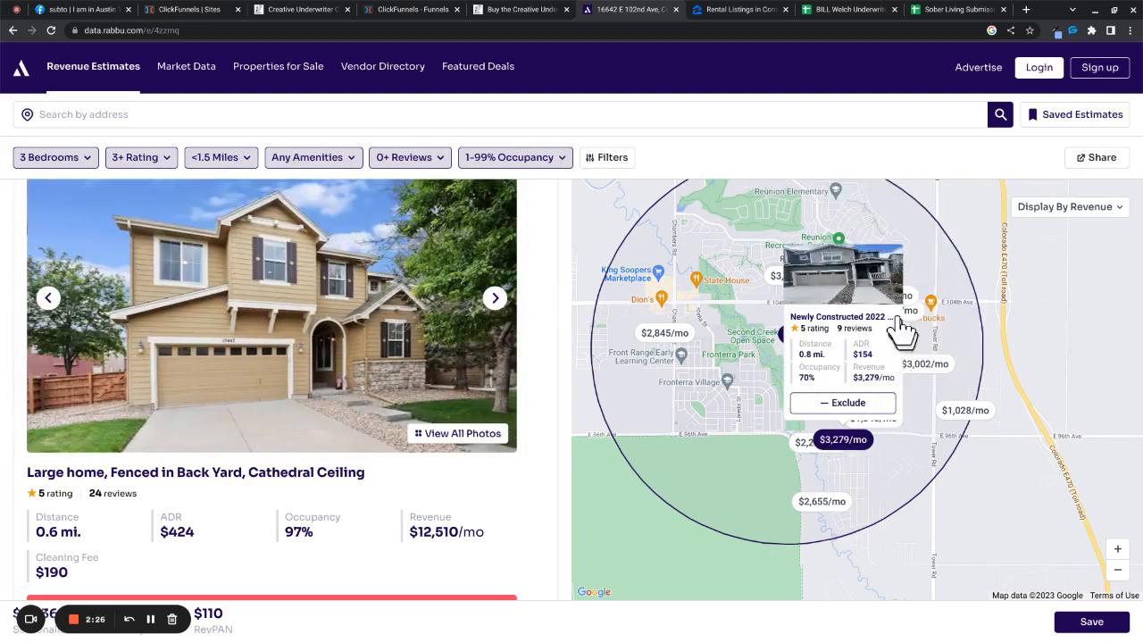
left_click(607, 157)
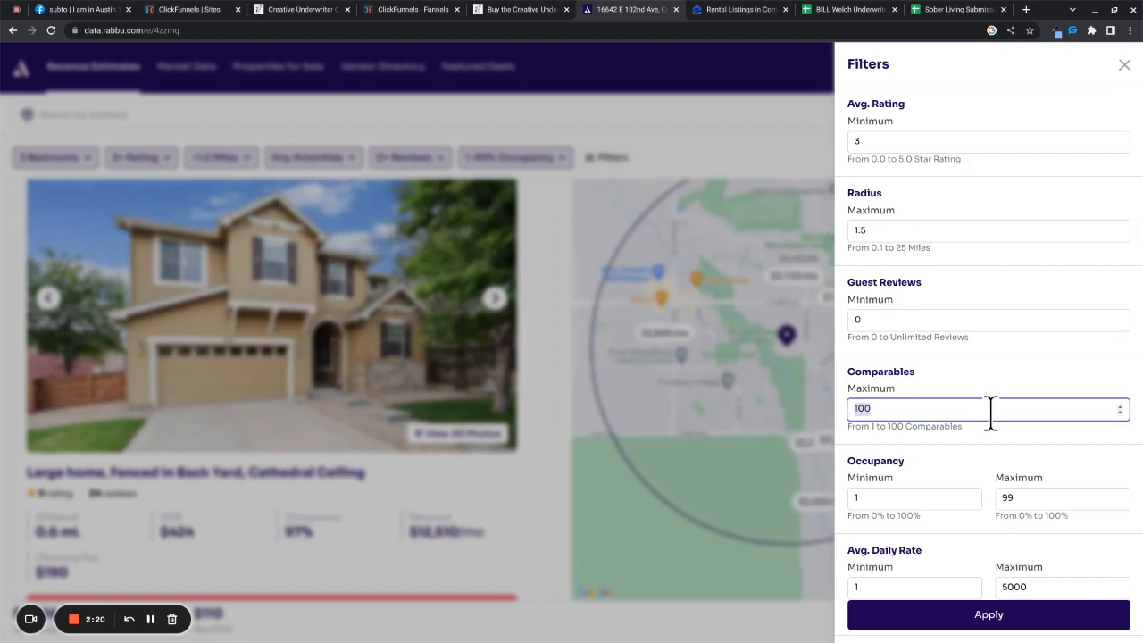
mouse_move(909, 498)
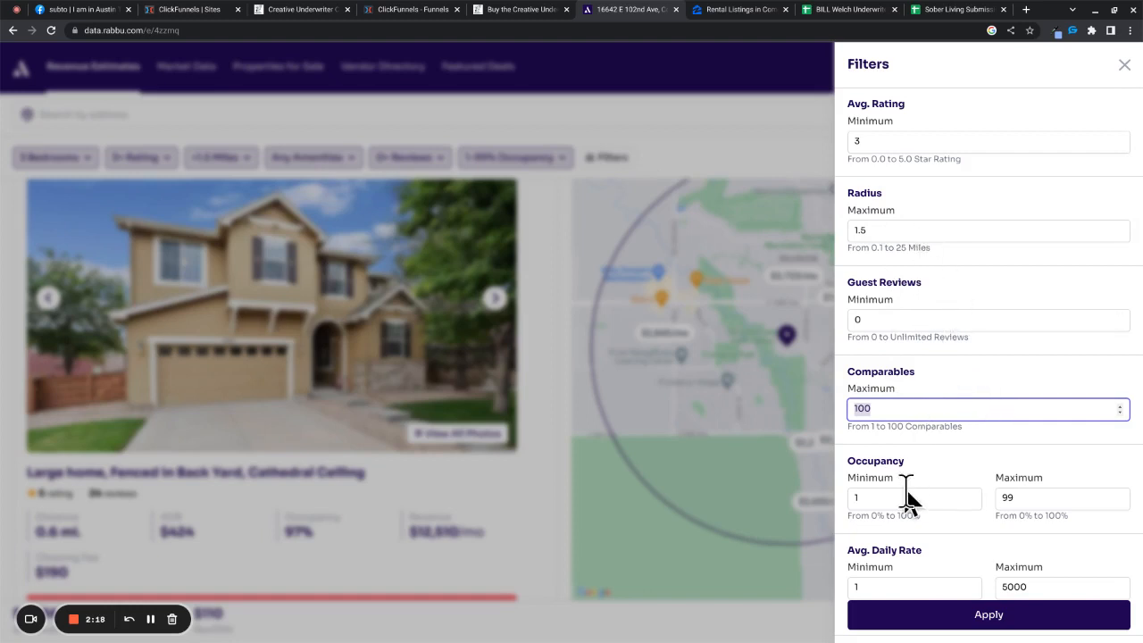
Step: Filter Rabbu comparables to 50% minimum occupancy within 3 miles, then return to the calculator
type("50")
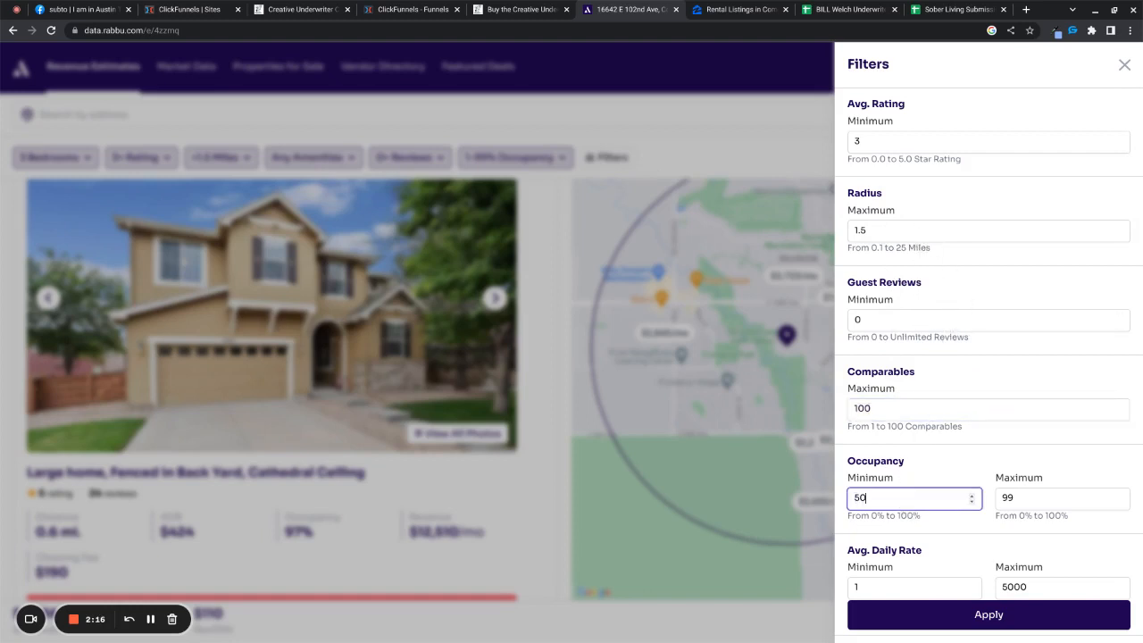
left_click(988, 615)
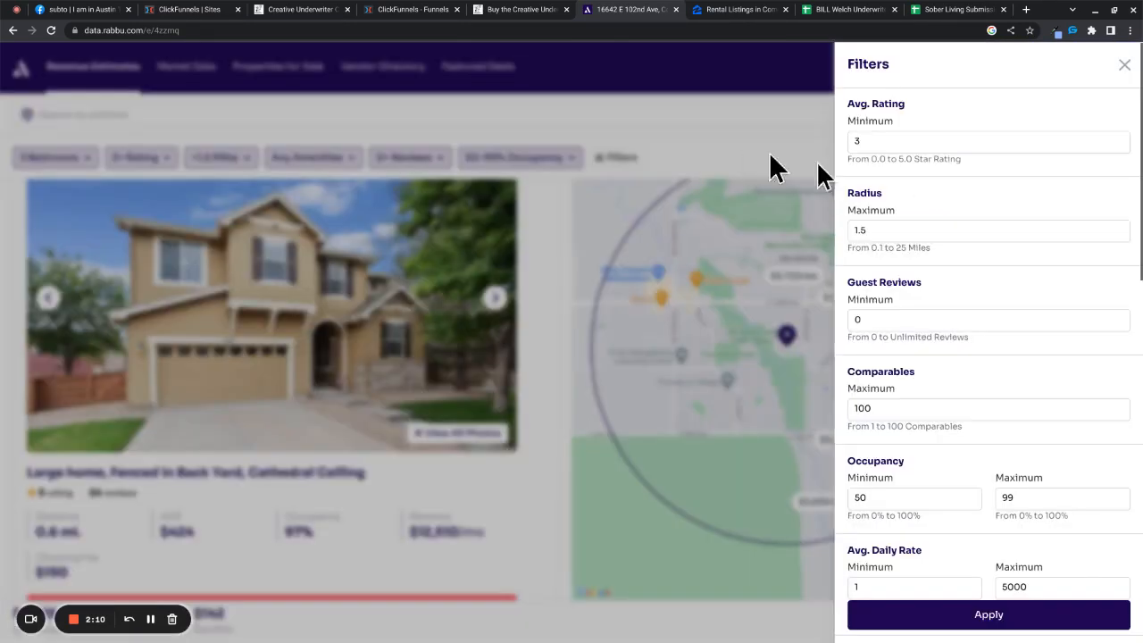
left_click(988, 230)
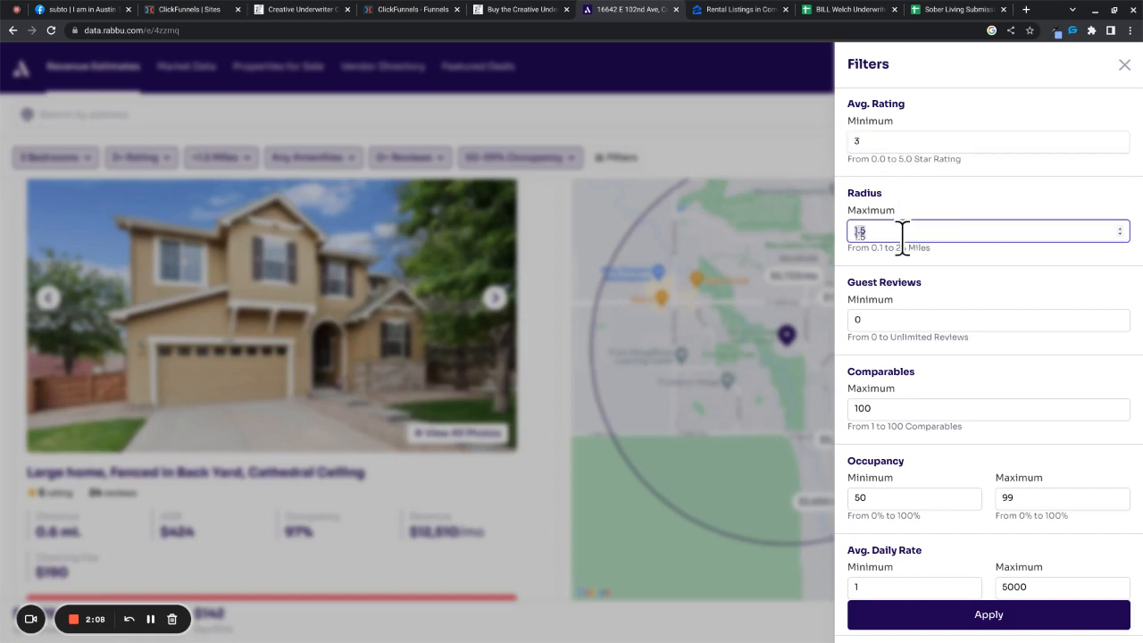
type("3")
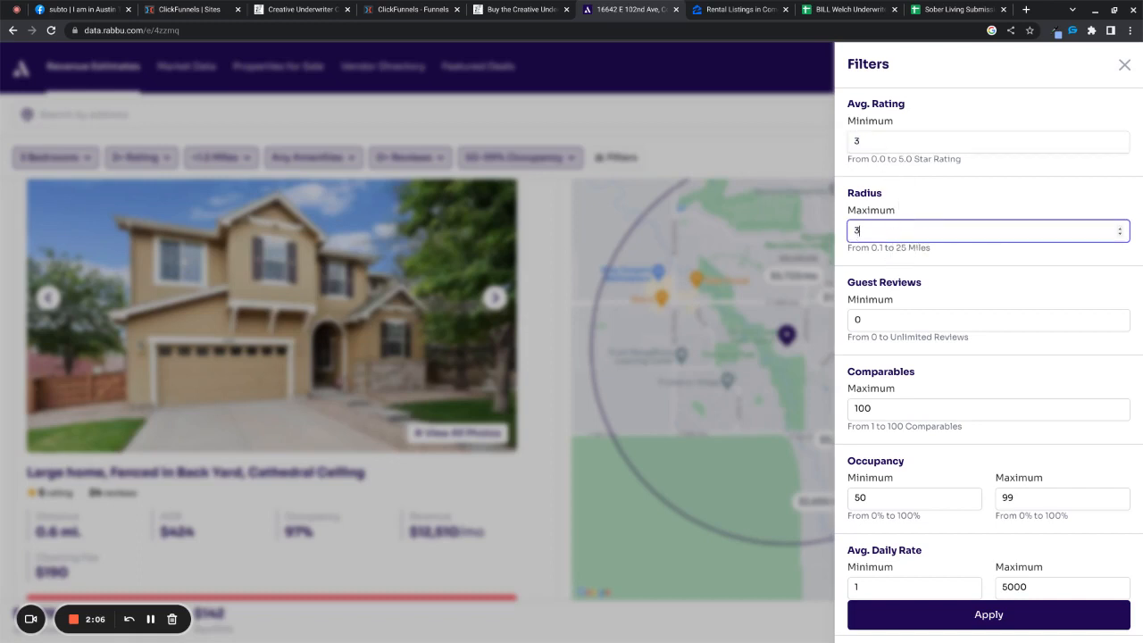
left_click(988, 614)
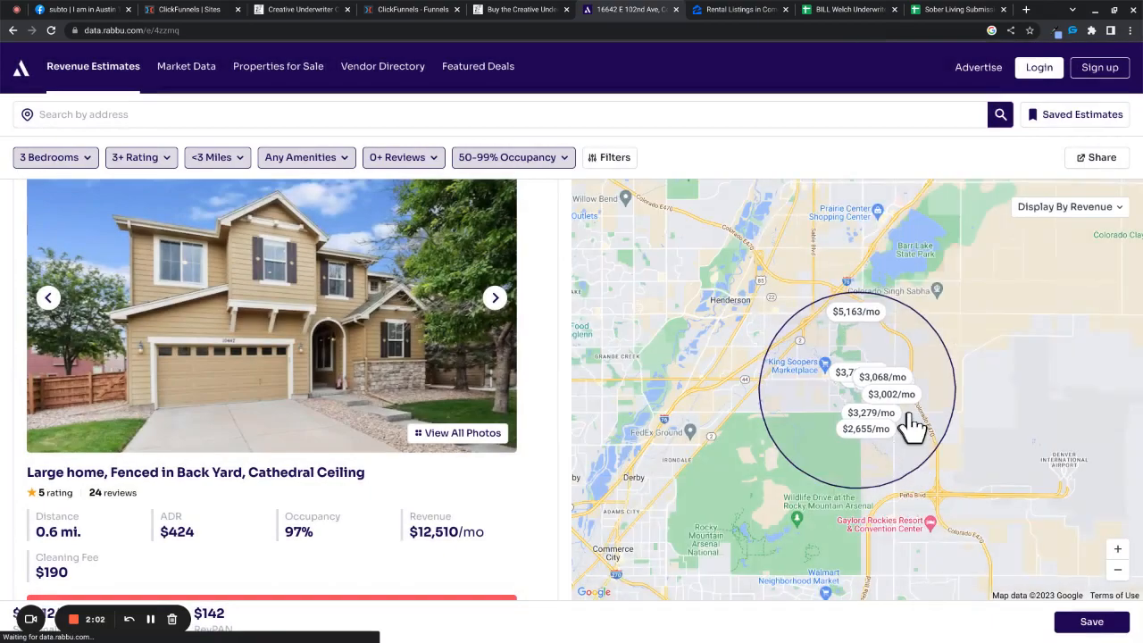
left_click(824, 379)
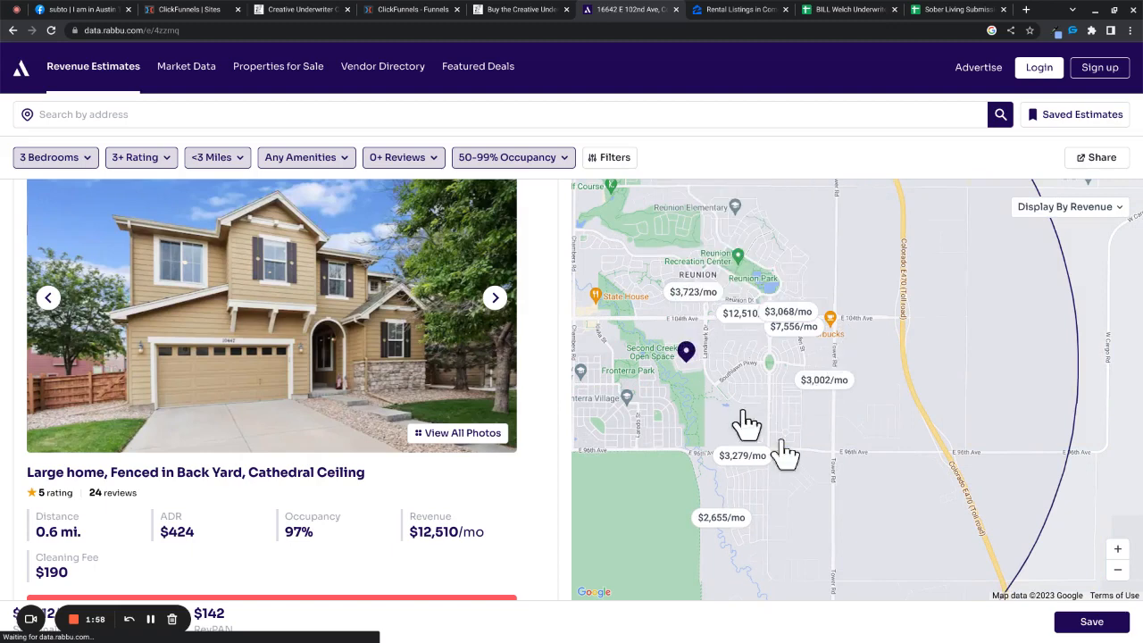
mouse_move(723, 375)
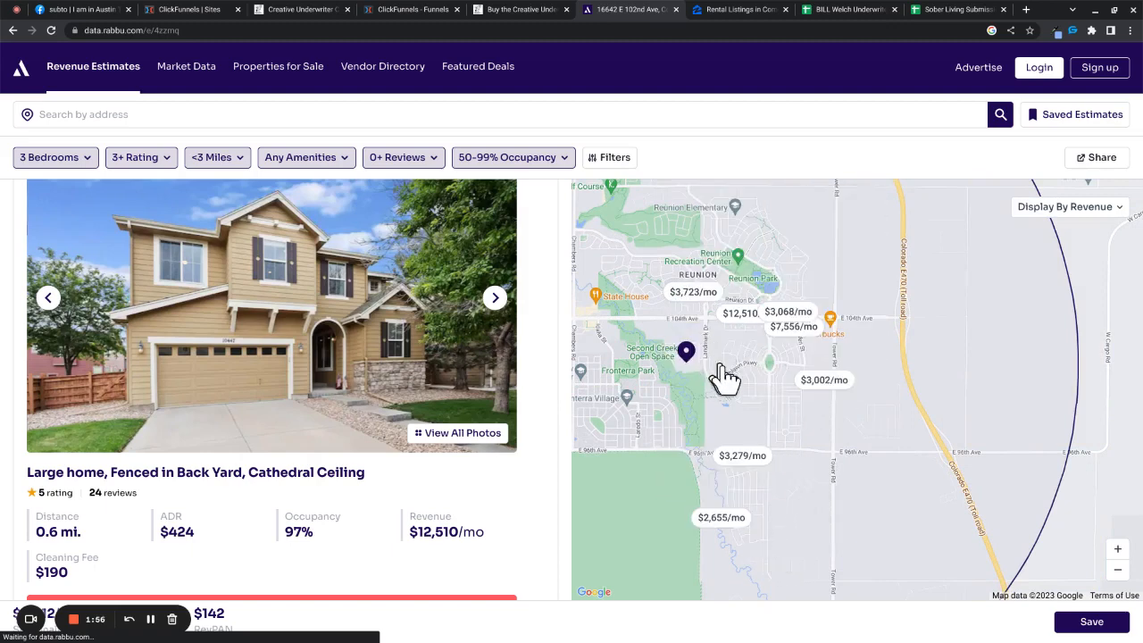
mouse_move(751, 371)
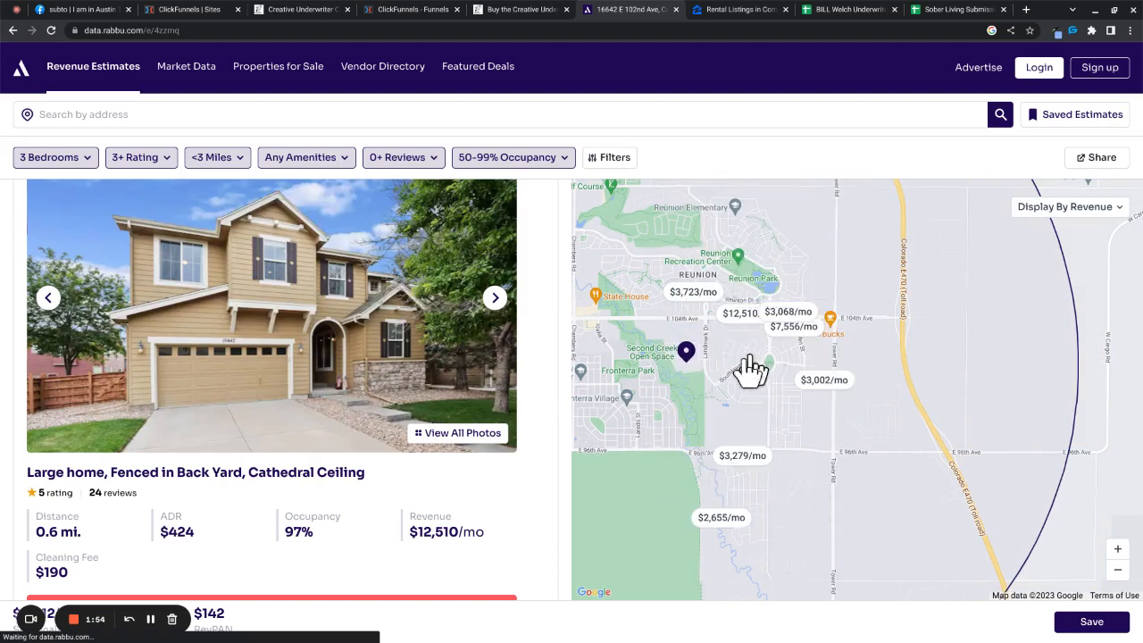
mouse_move(661, 415)
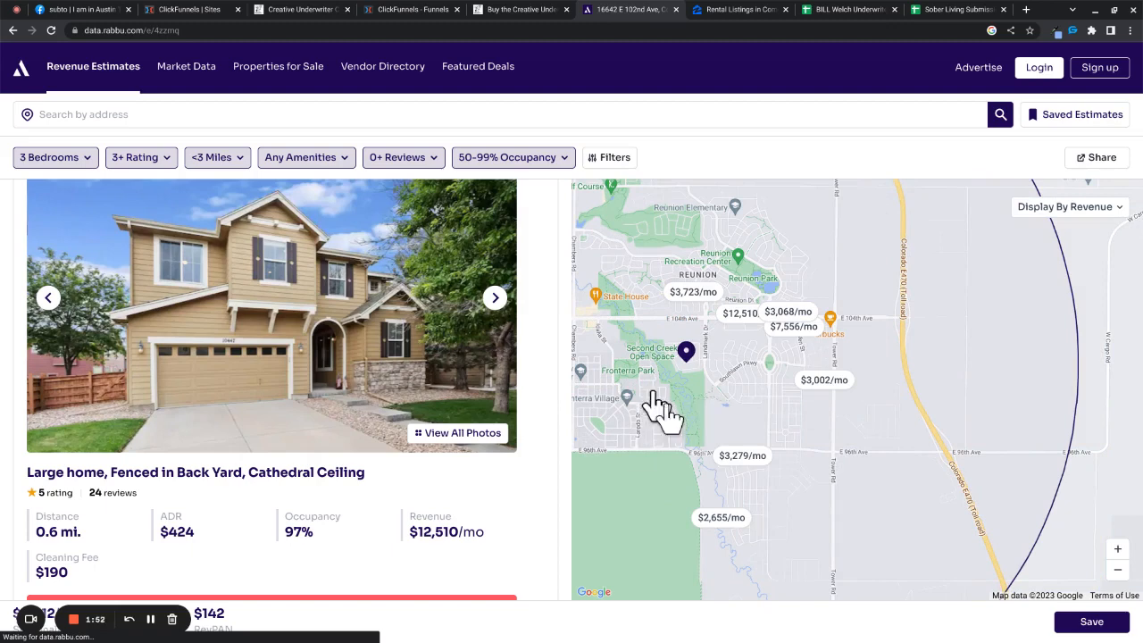
mouse_move(710, 272)
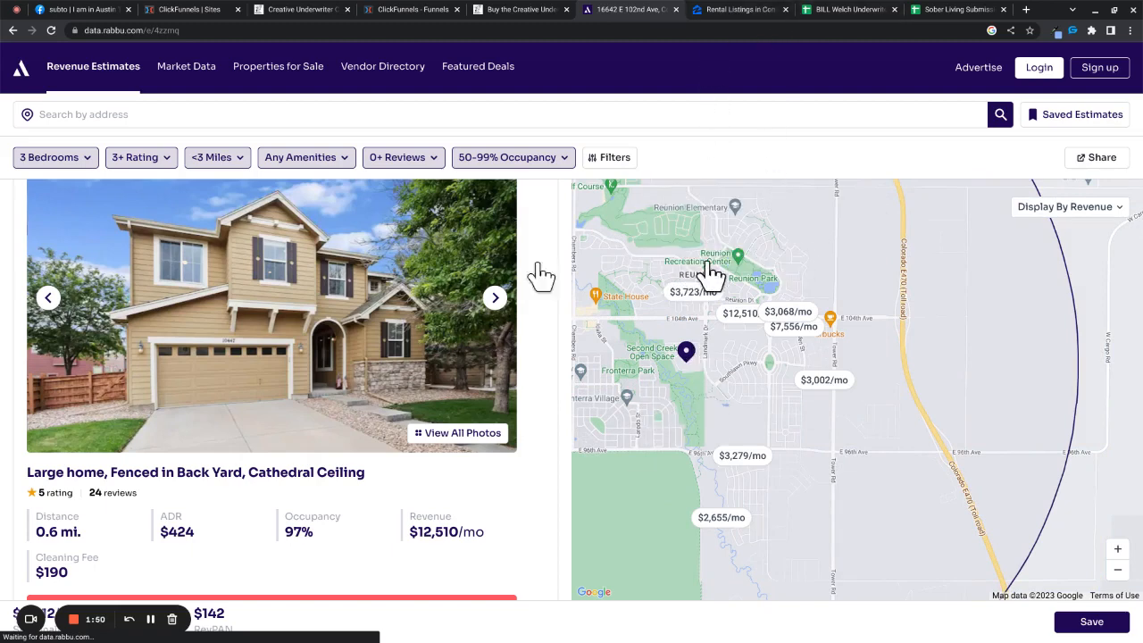
mouse_move(724, 9)
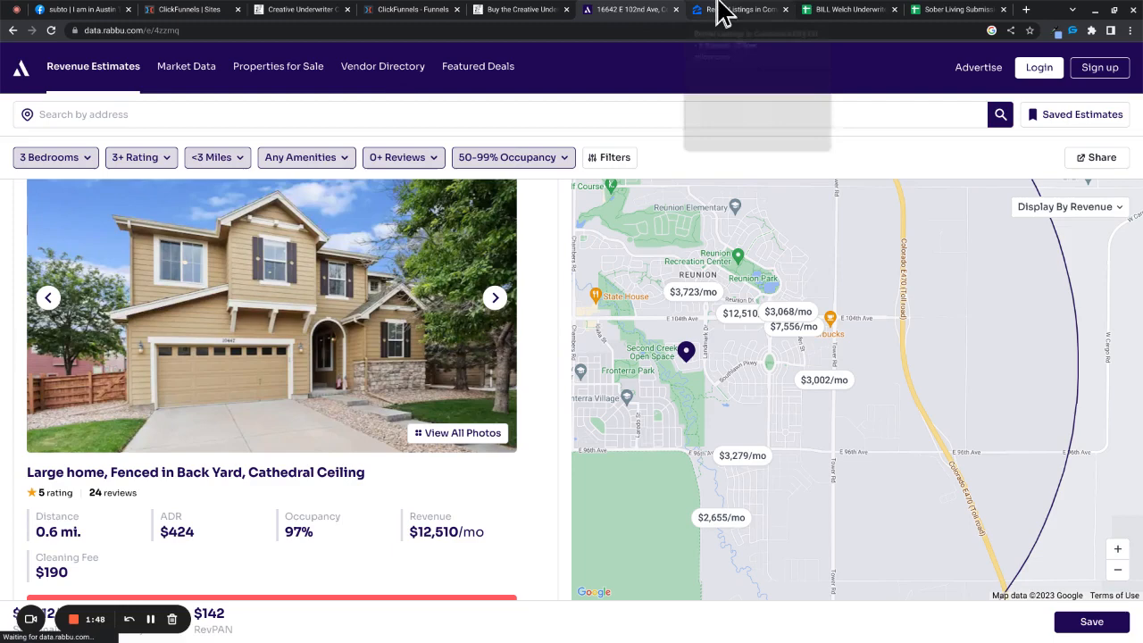
left_click(848, 9)
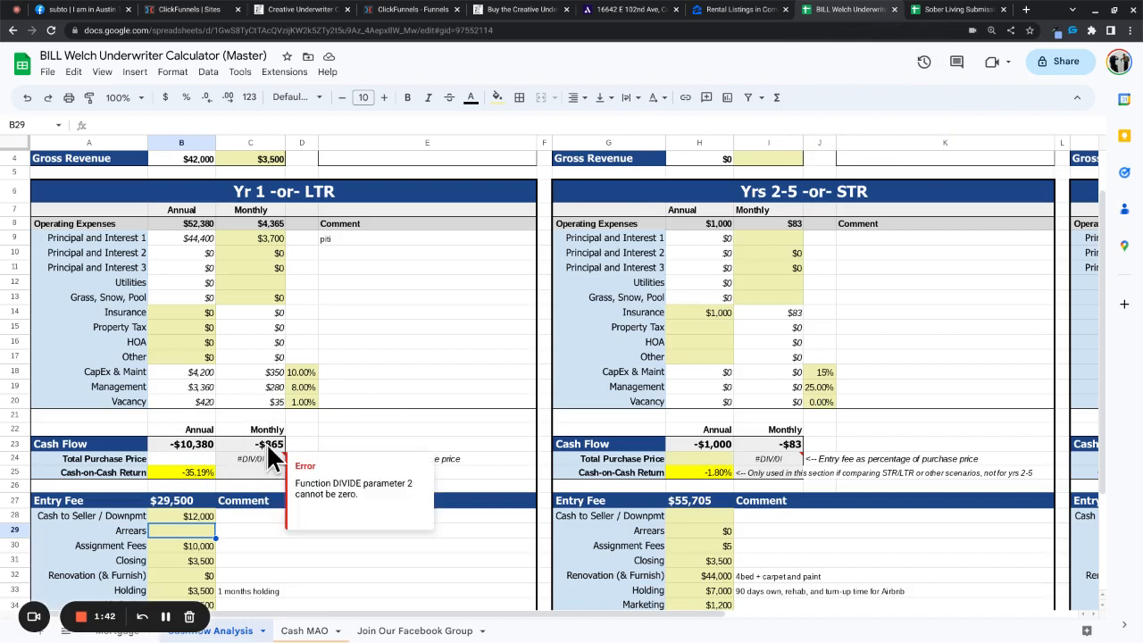
mouse_move(380, 449)
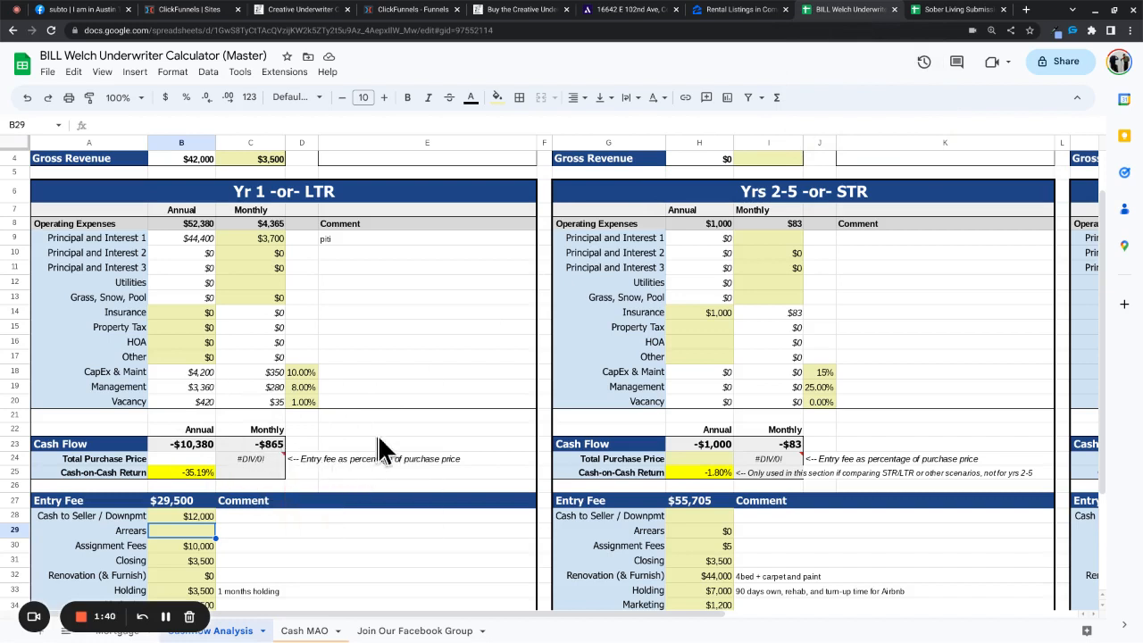
mouse_move(297, 534)
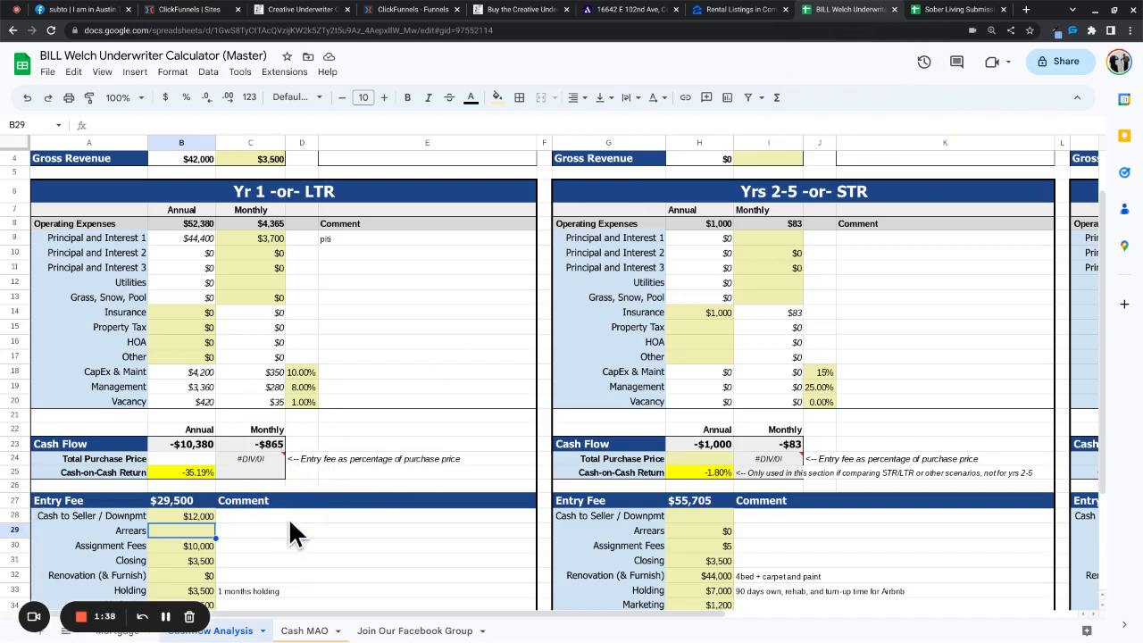
mouse_move(141, 617)
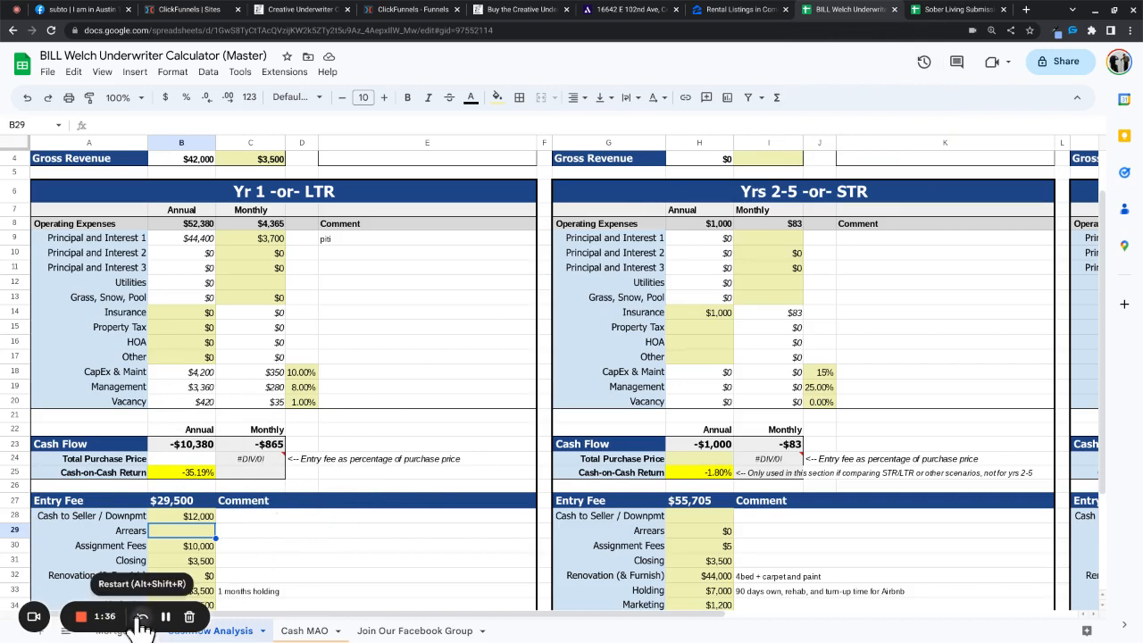